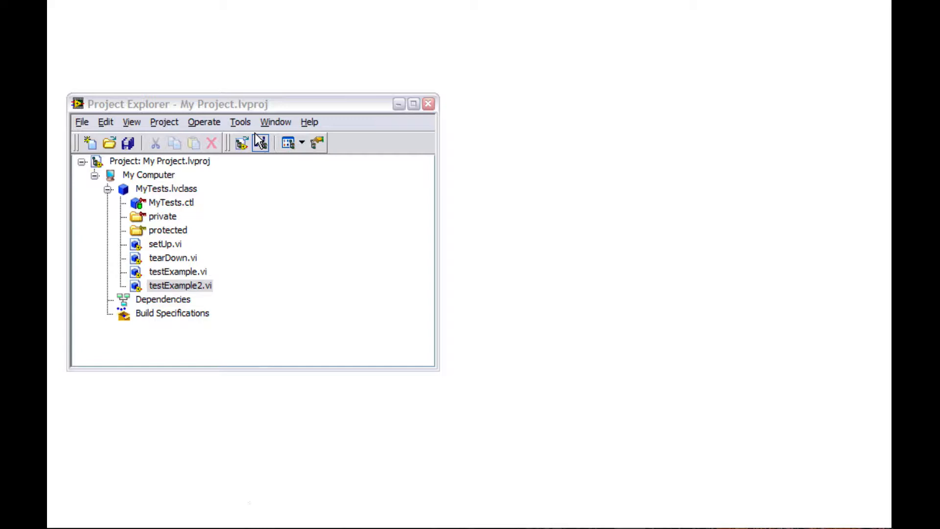
- Launch VI Tester for My Project from the Project Explorer toolbar
{"action": "left_click", "coordinate": [240, 121]}
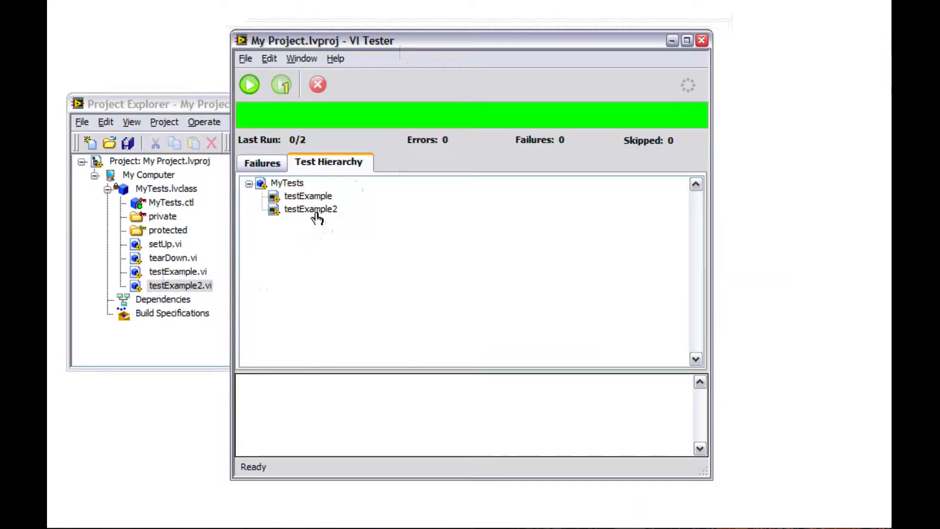
- Run testExample alone in VI Tester so it passes, then return to its dog/dog block diagram
{"action": "double_click", "coordinate": [311, 209]}
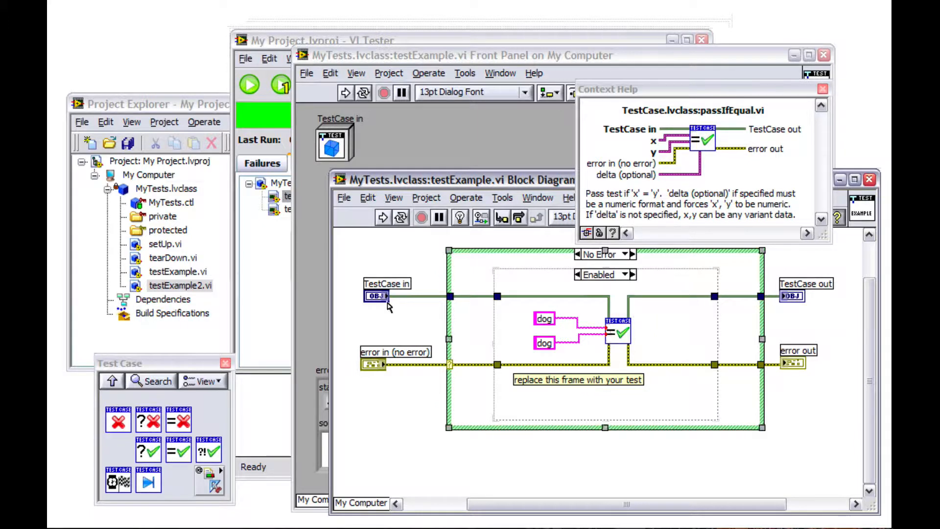
{"action": "left_click", "coordinate": [281, 84]}
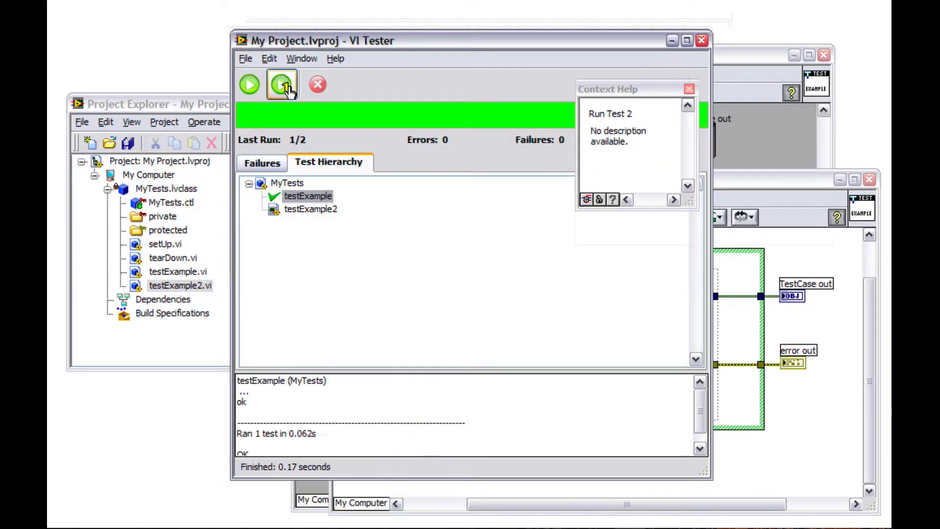
{"action": "left_click", "coordinate": [281, 83]}
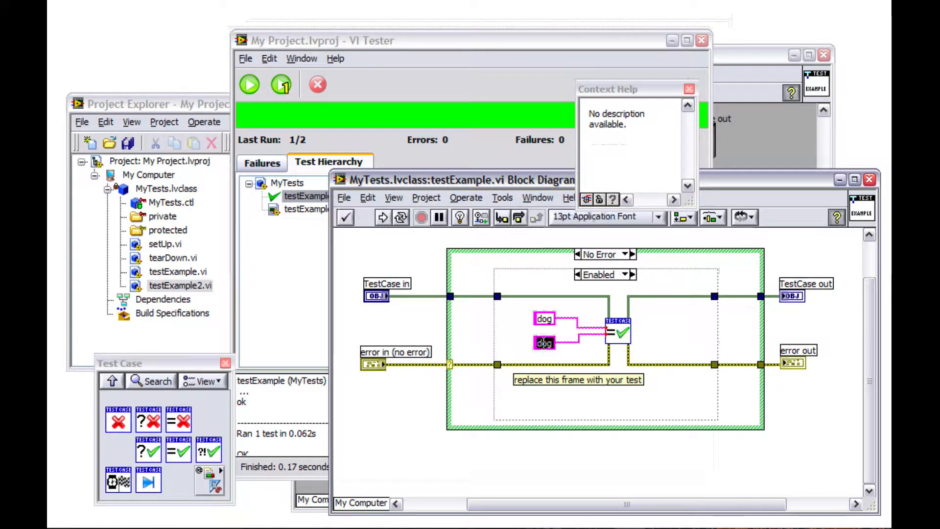
- Change the second constant to cat to see a failure, then rerun so both tests pass 2/2
{"action": "type", "text": "cat"}
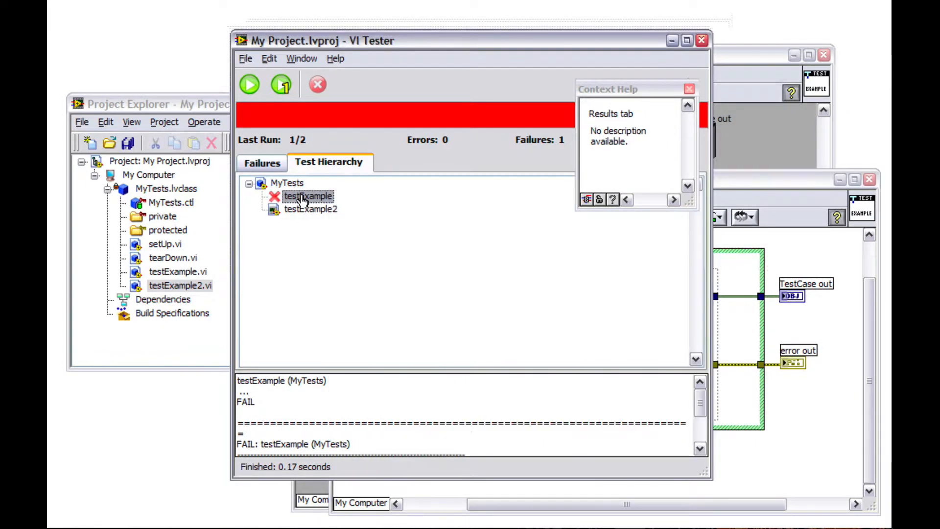
{"action": "left_click", "coordinate": [248, 85]}
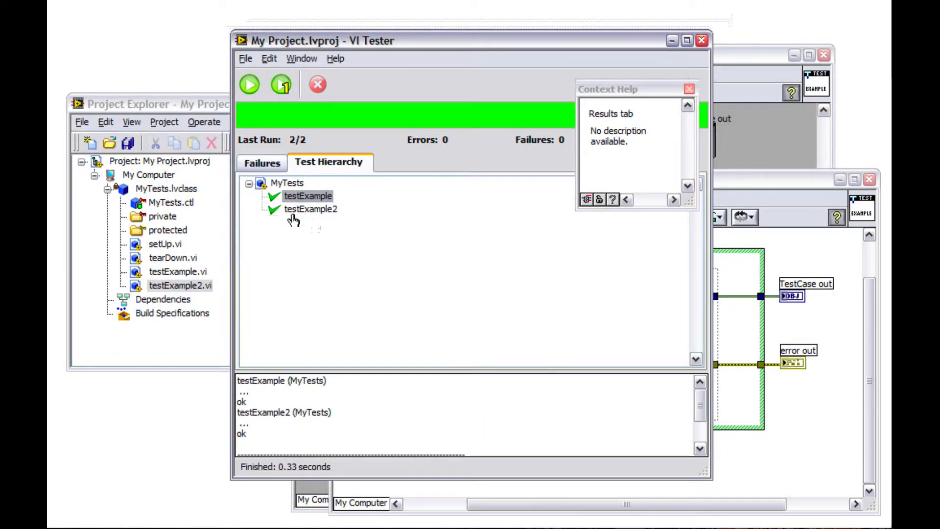
- Bring up testExample2's block diagram with its failIfEqual dog/cat check
{"action": "double_click", "coordinate": [179, 285]}
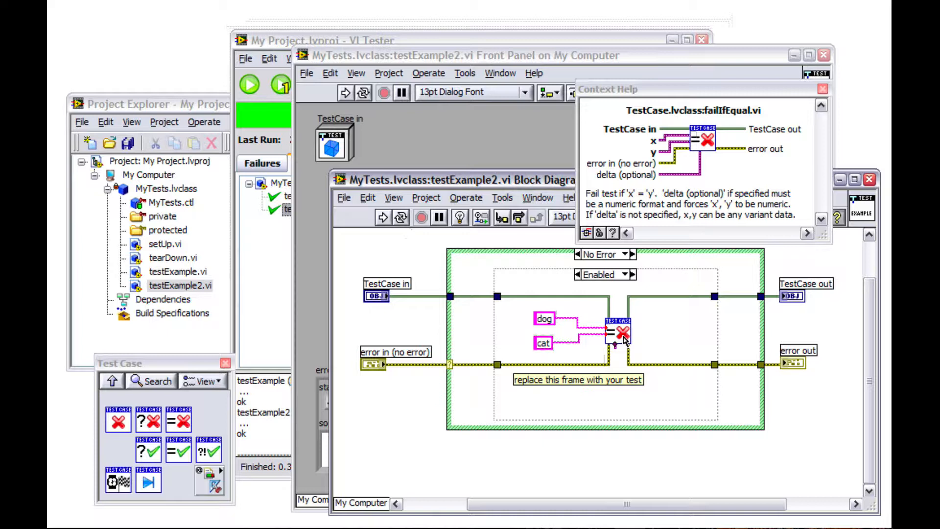
{"action": "mouse_move", "coordinate": [118, 418]}
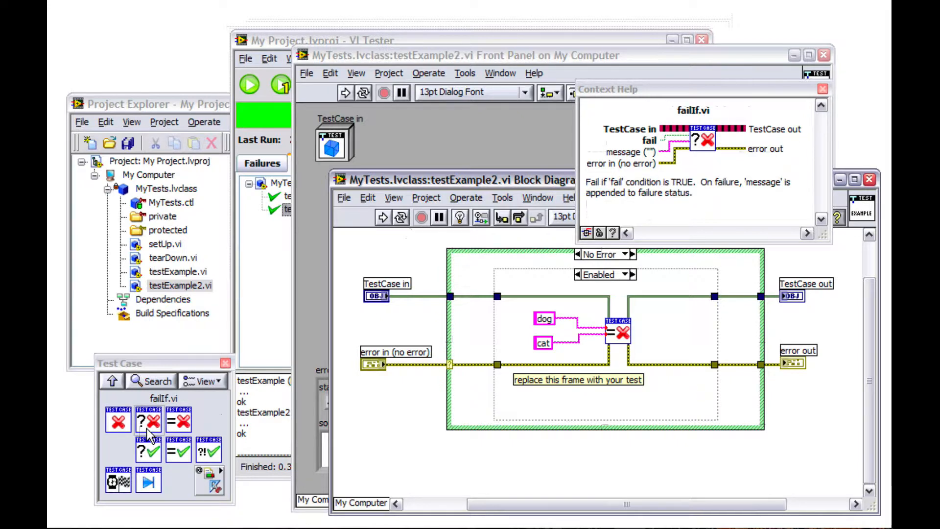
{"action": "mouse_move", "coordinate": [149, 446]}
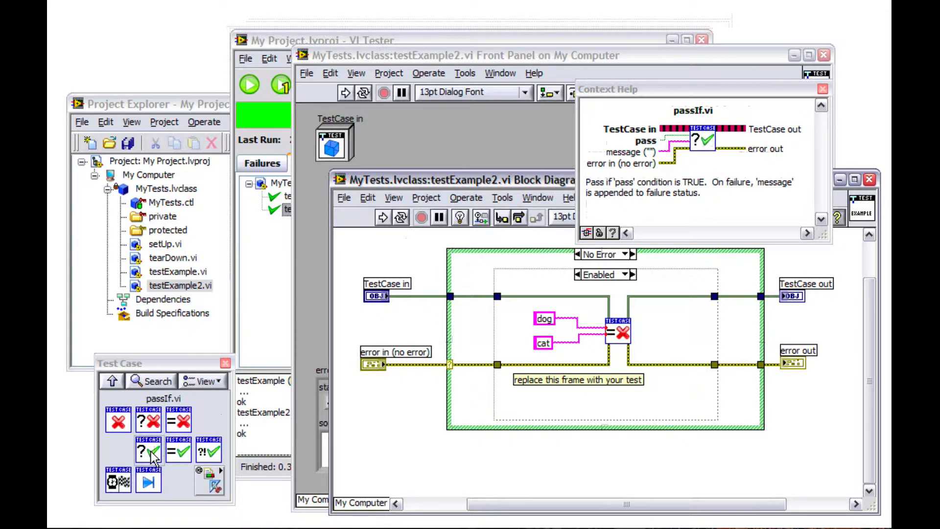
{"action": "mouse_move", "coordinate": [178, 450]}
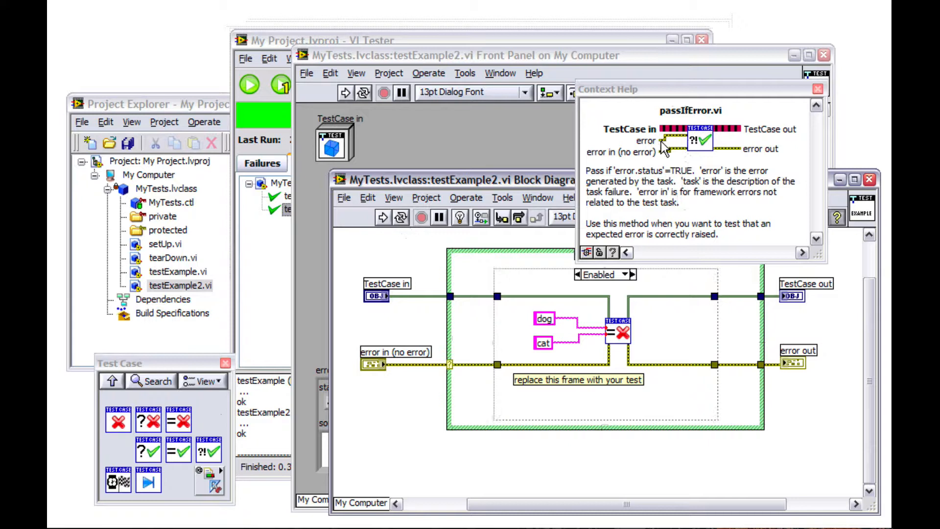
{"action": "mouse_move", "coordinate": [695, 141]}
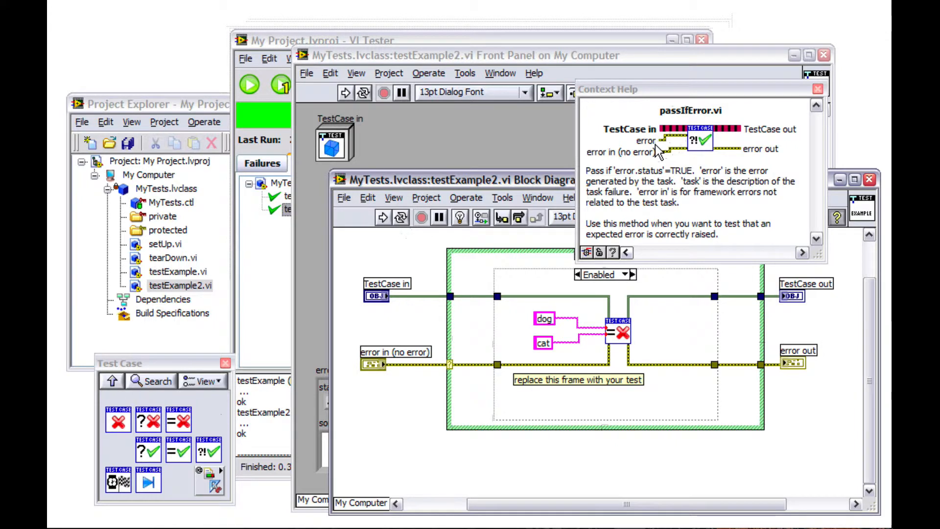
{"action": "mouse_move", "coordinate": [148, 481]}
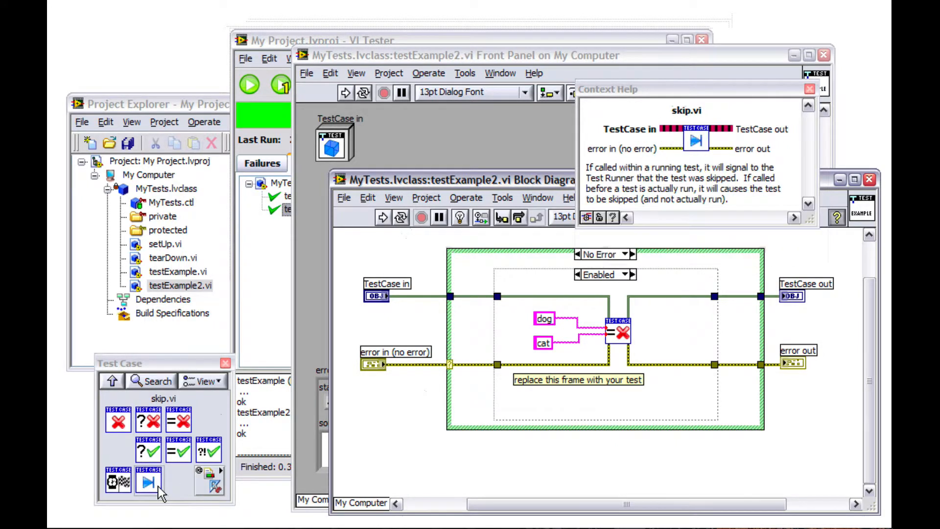
- Enable the skip subdiagram of testExample2's Diagram Disable Structure instead of the dog/cat check
{"action": "left_click", "coordinate": [599, 254]}
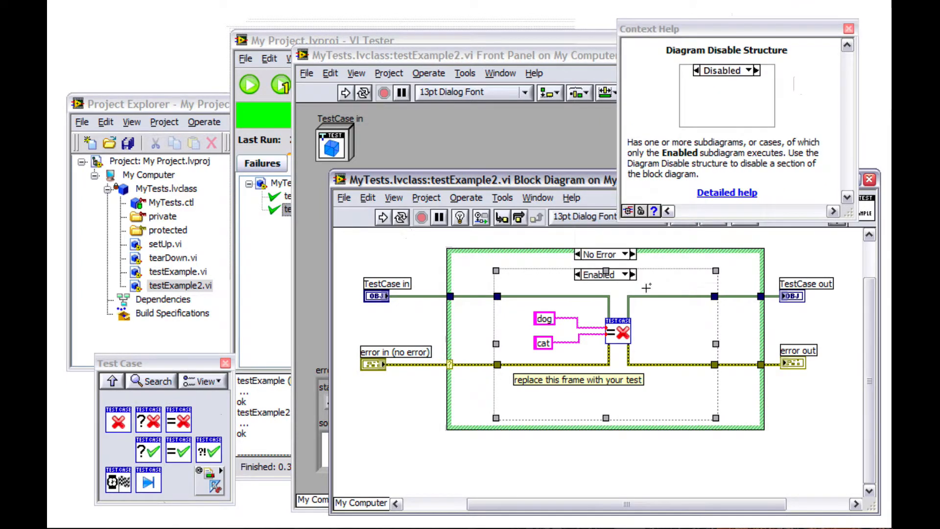
{"action": "left_click", "coordinate": [628, 274]}
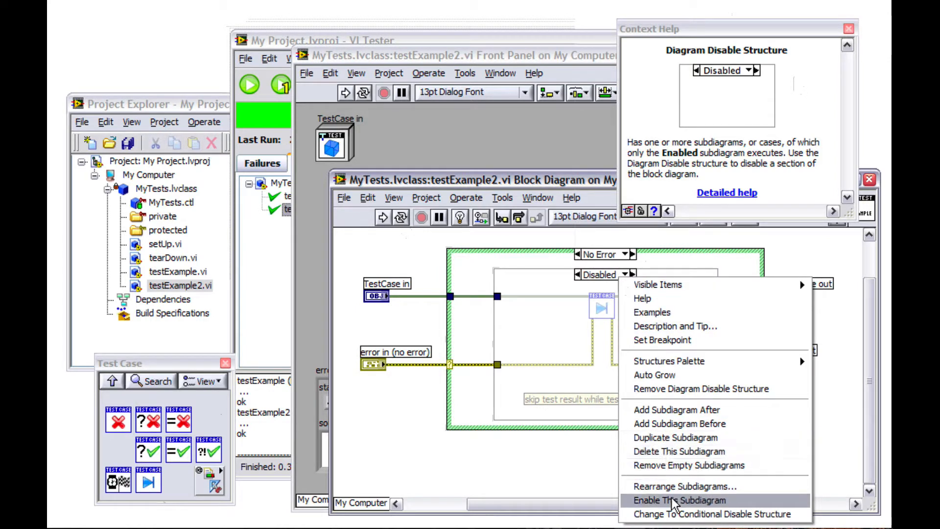
{"action": "left_click", "coordinate": [678, 500]}
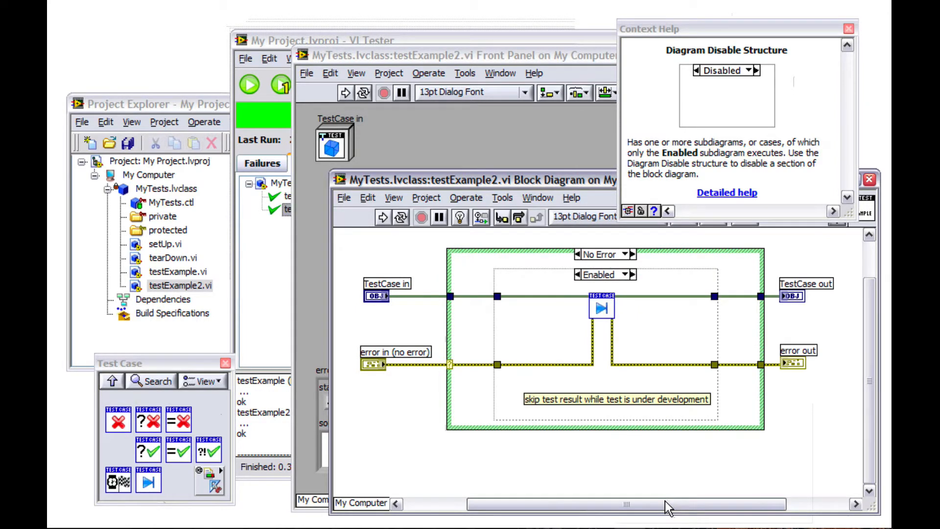
{"action": "left_click", "coordinate": [628, 274]}
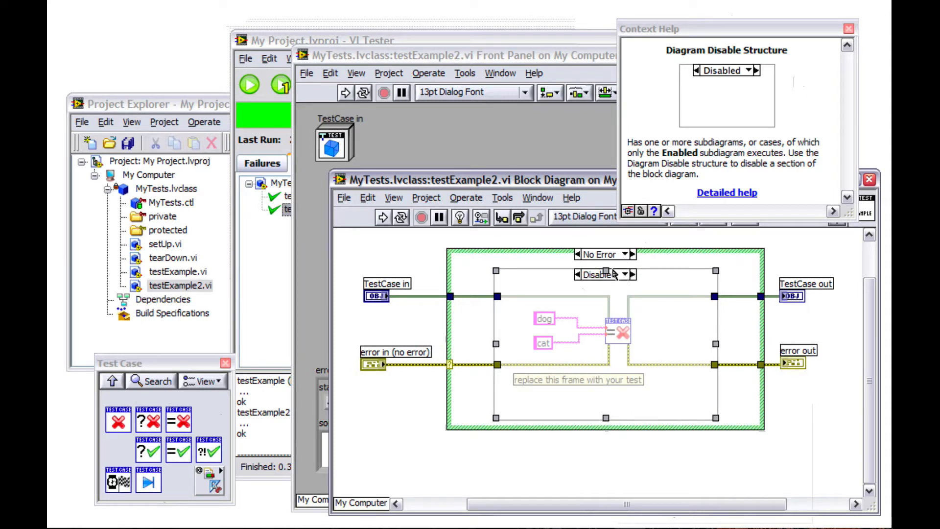
{"action": "left_click", "coordinate": [621, 274]}
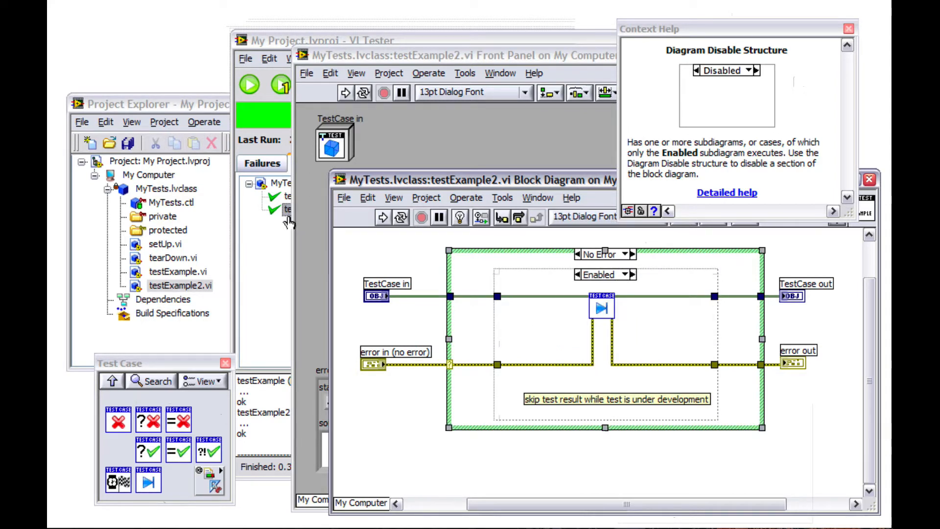
{"action": "left_click", "coordinate": [282, 84]}
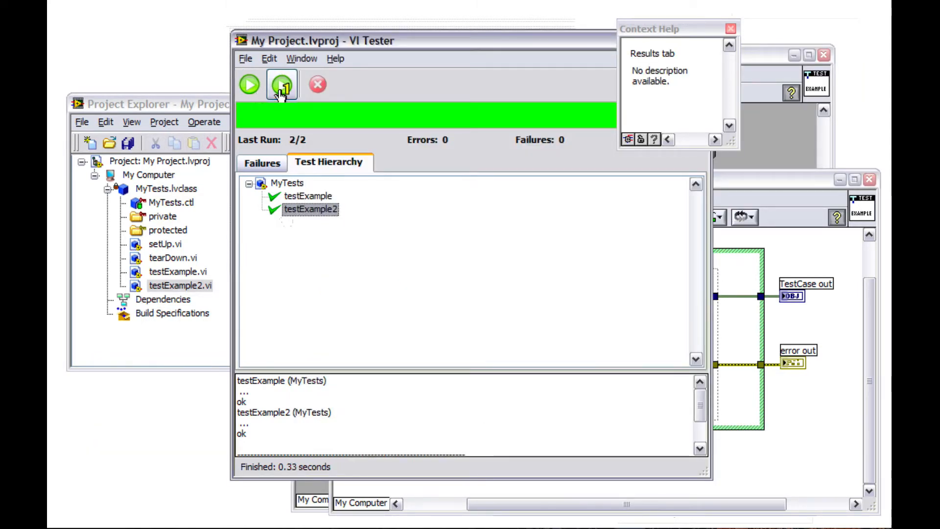
- Run testExample2 so VI Tester reports it as SKIPPED with 1/2 run
{"action": "left_click", "coordinate": [282, 85]}
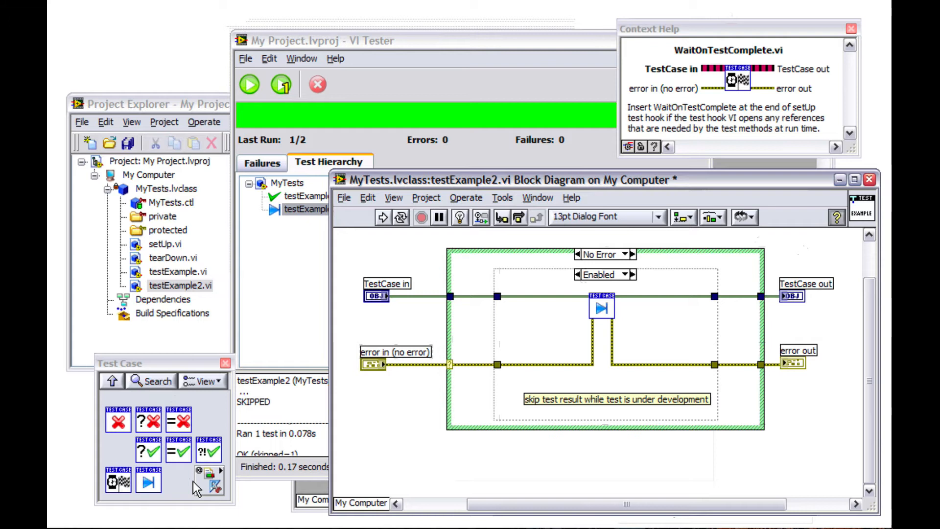
{"action": "mouse_move", "coordinate": [189, 488]}
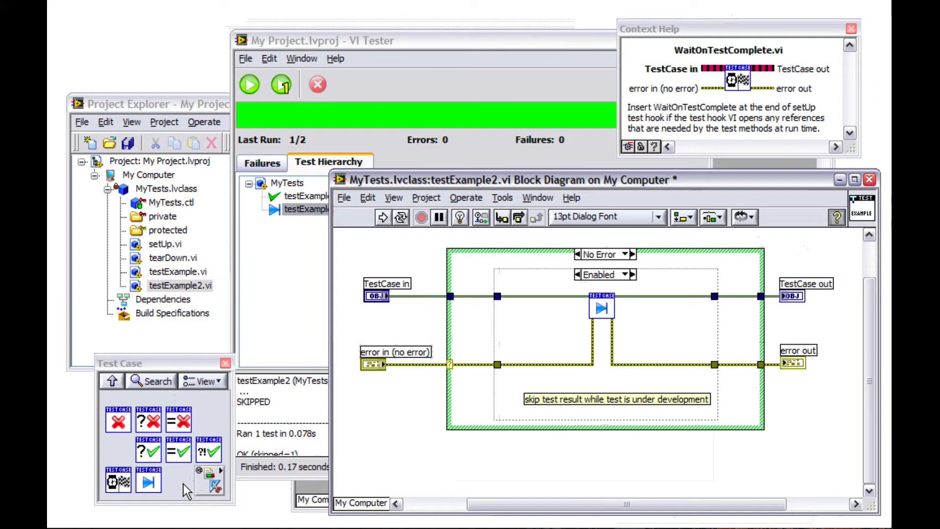